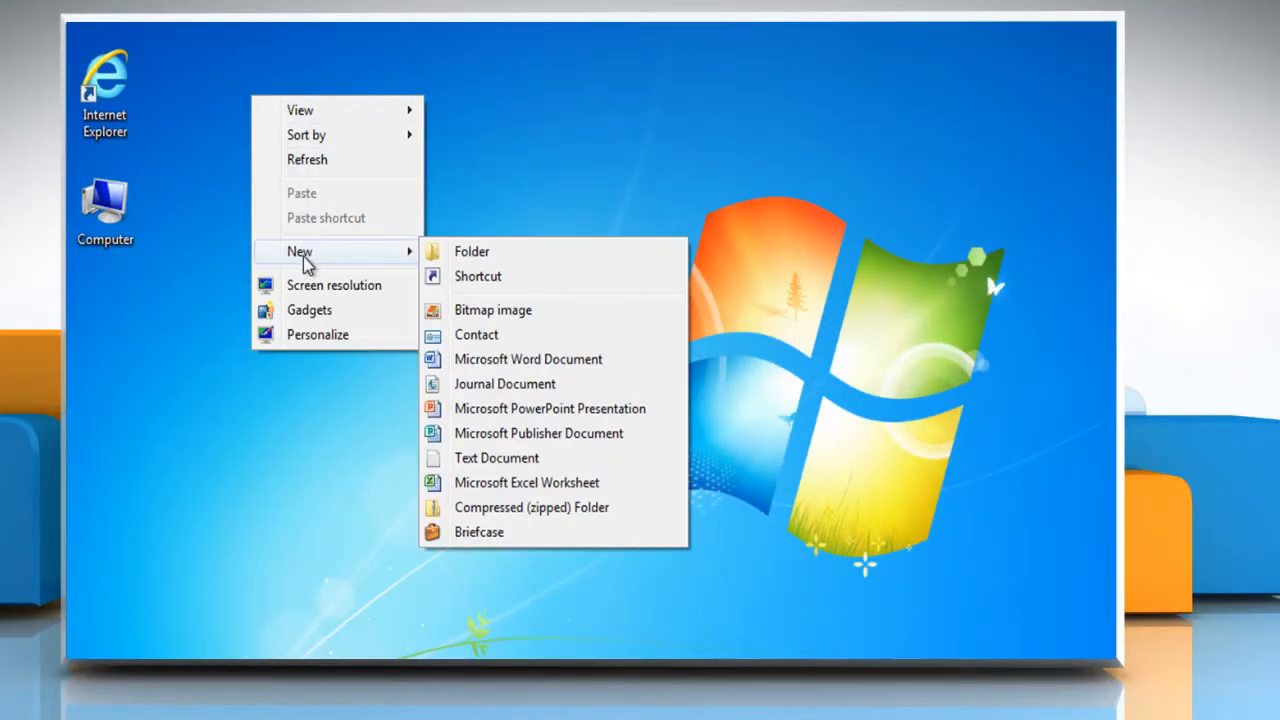
mouse_move(476, 276)
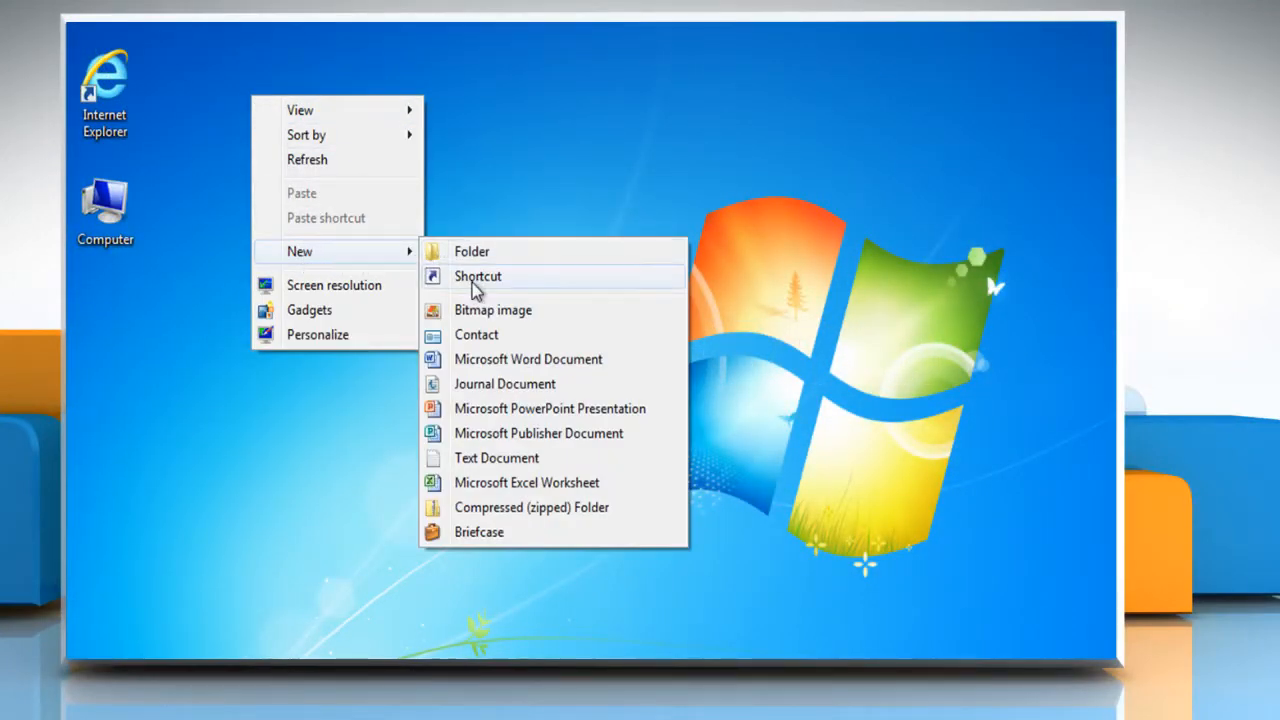
Create a desktop shortcut targeting 'rundll32.exe user32.dll, LockWorkStation' and finish it with the name Lock.
left_click(476, 276)
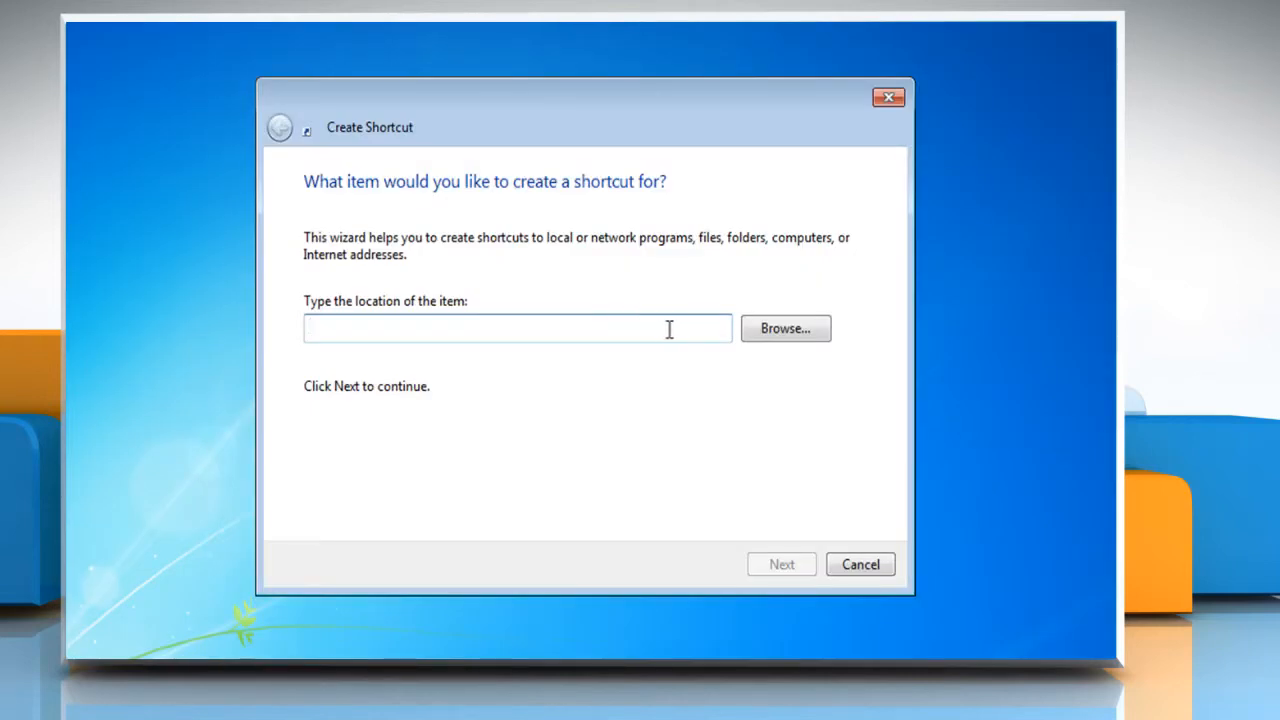
type("rundll32")
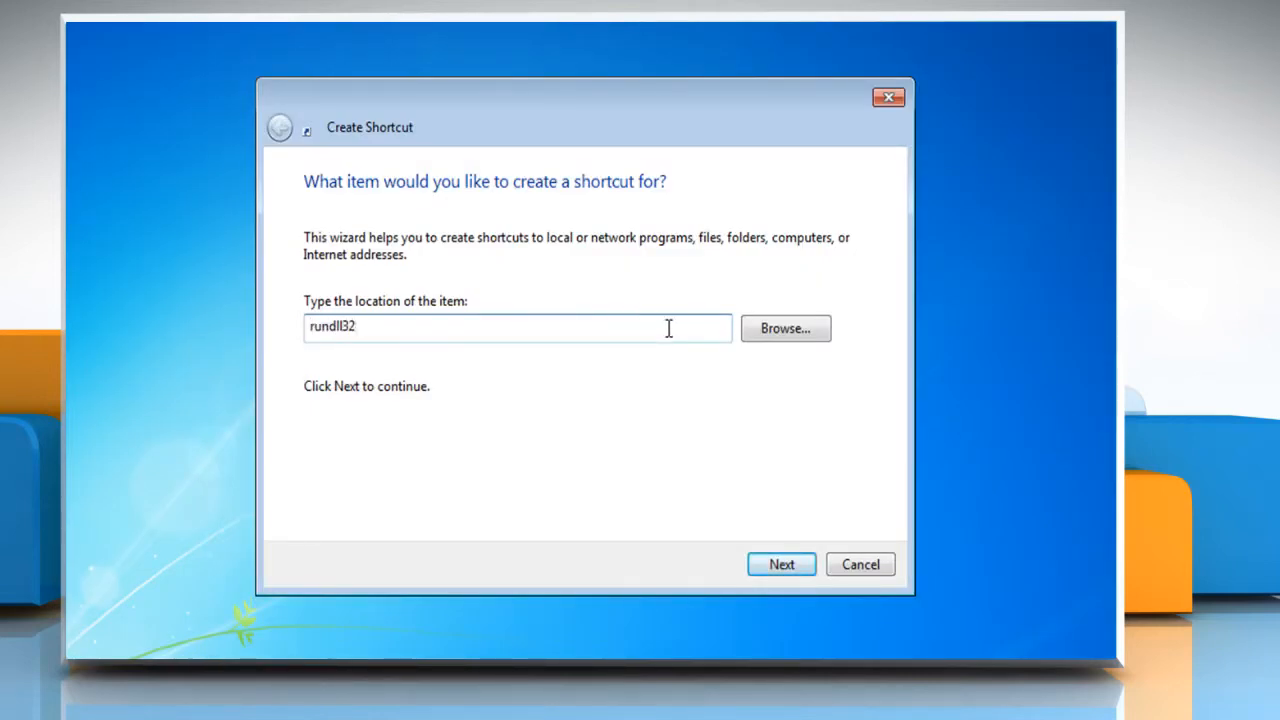
type(".exe user32")
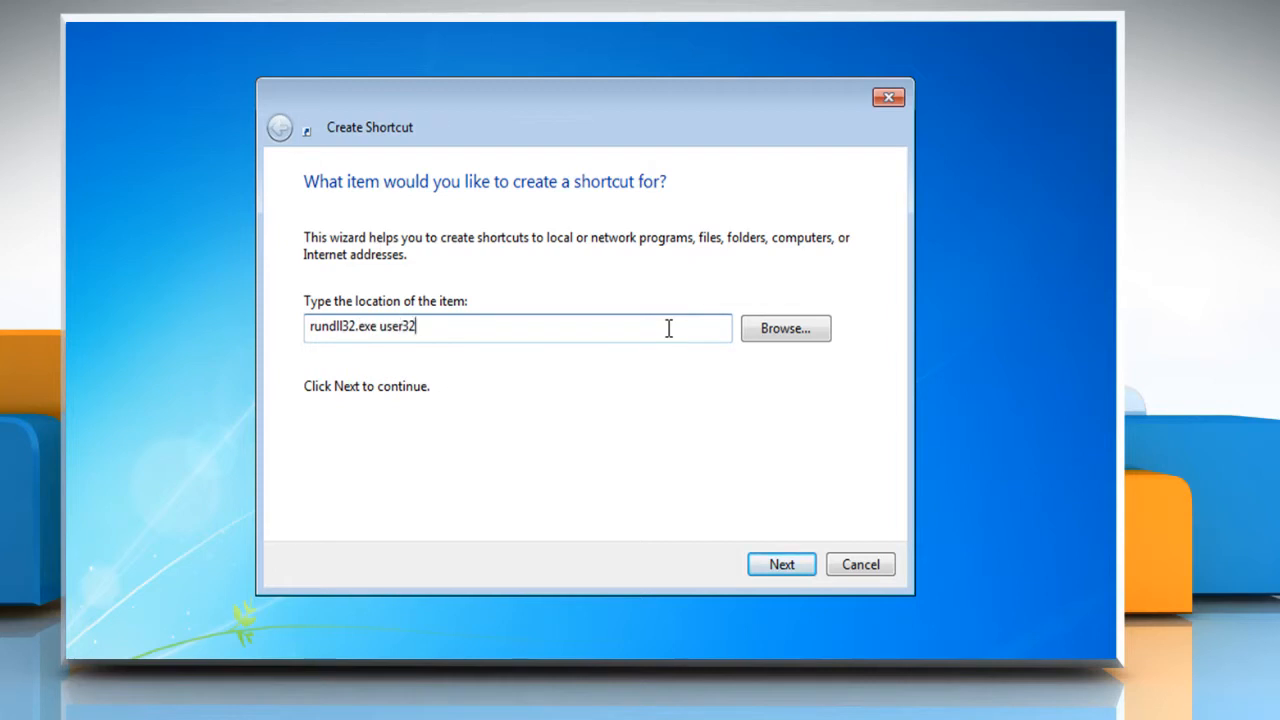
type(".dll,")
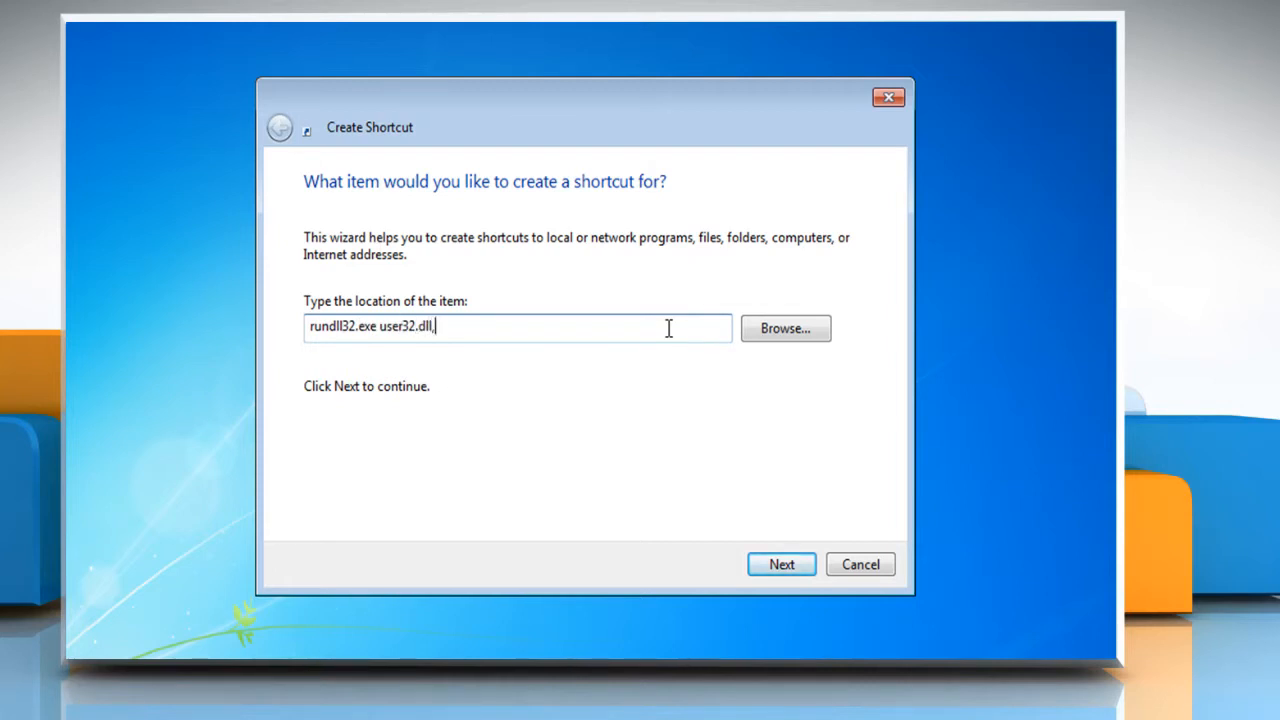
type("LockW")
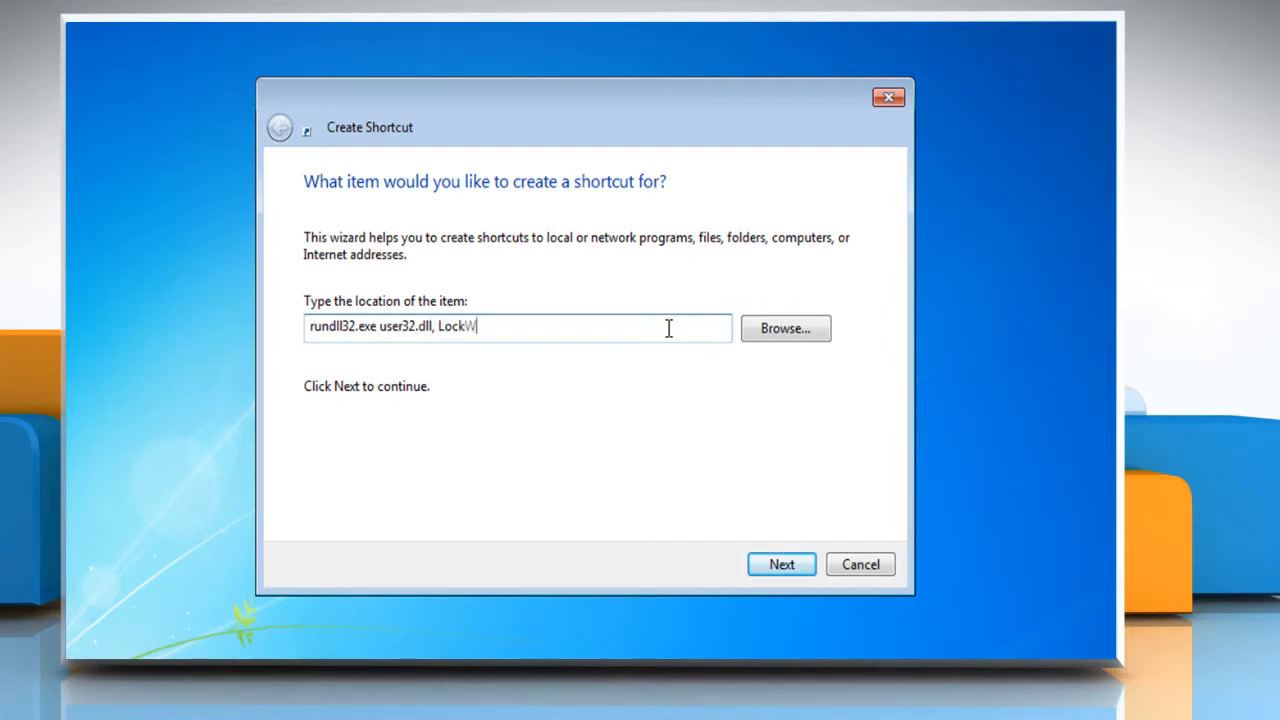
type("orkStation")
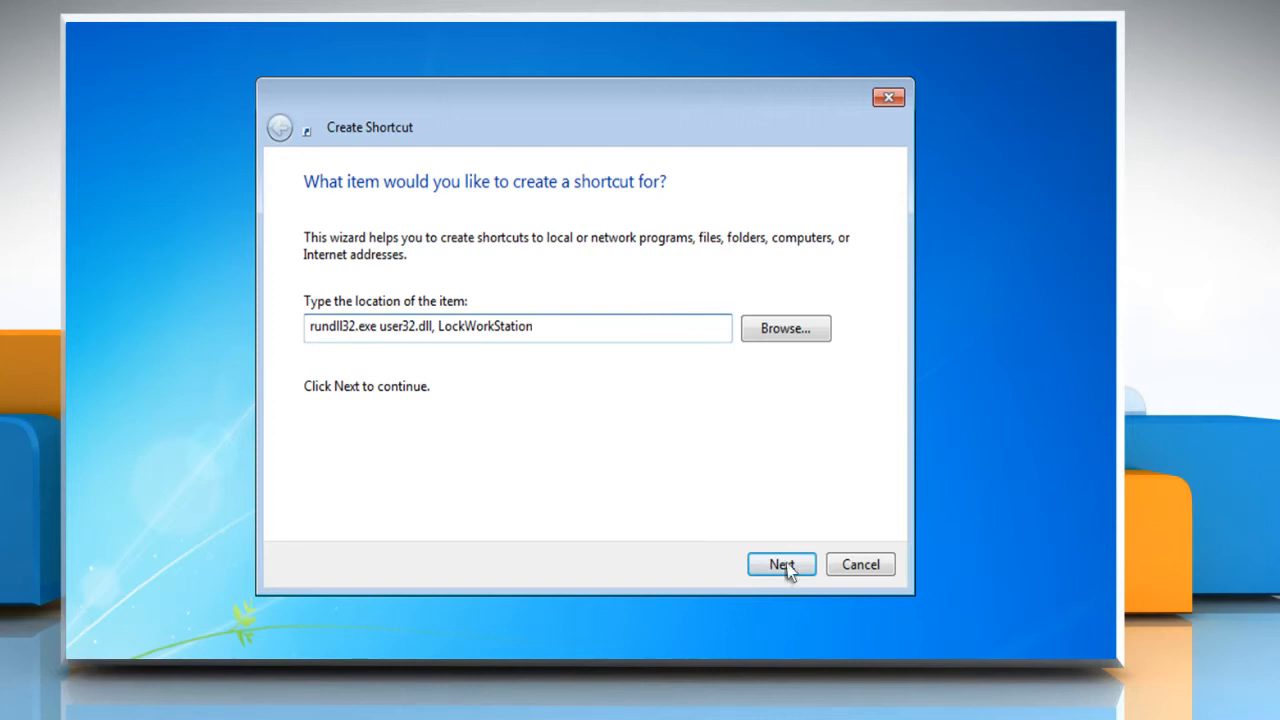
left_click(780, 564)
type("Lock")
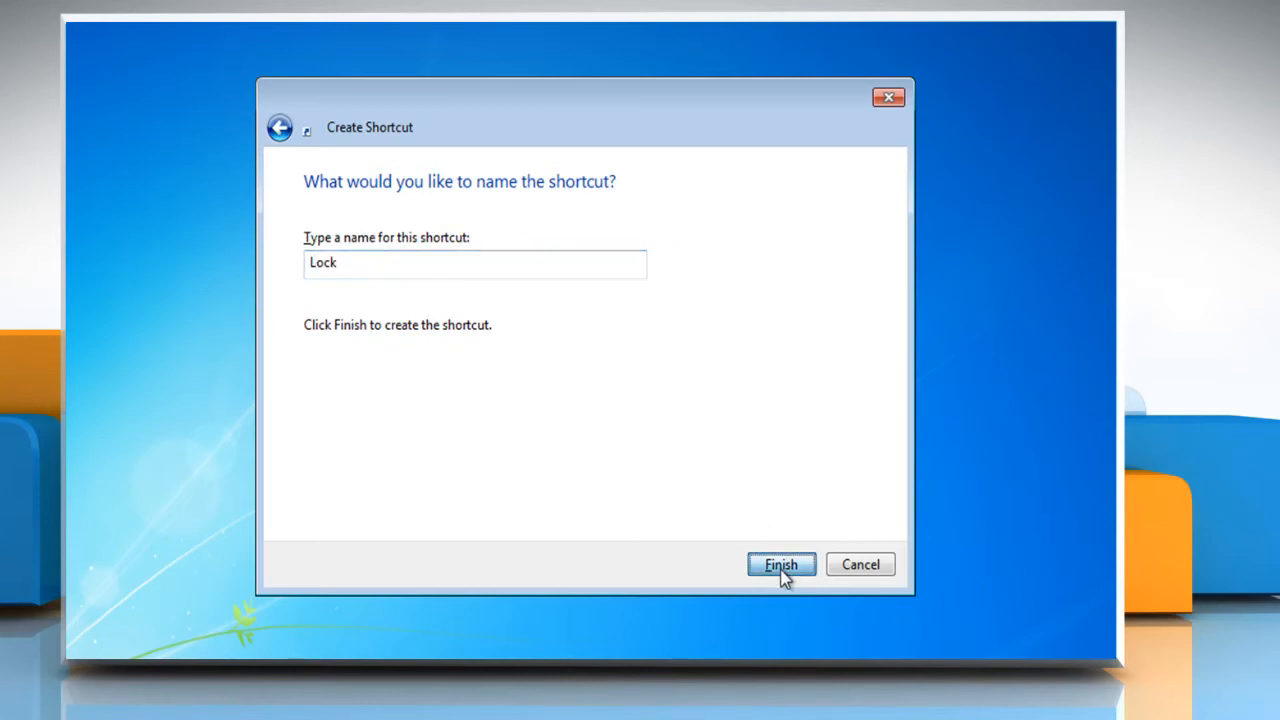
left_click(780, 564)
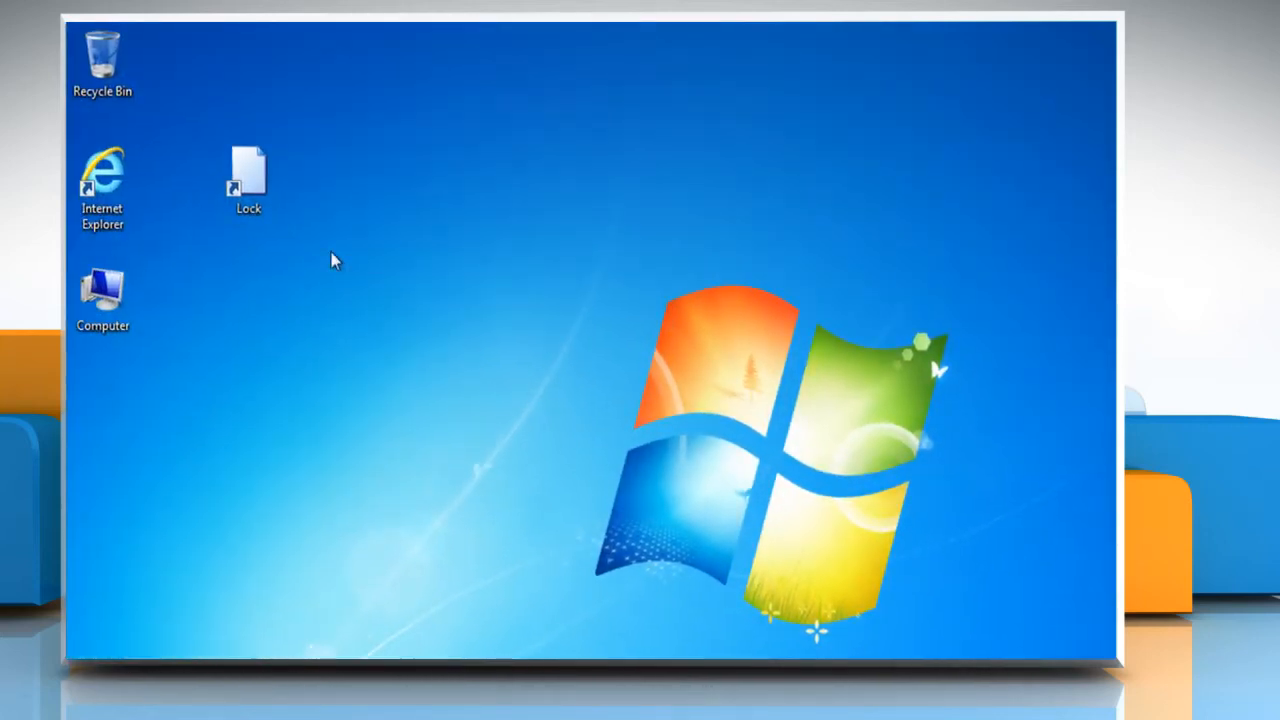
Run the Lock shortcut so the Windows 7 lock screen appears.
left_click(248, 180)
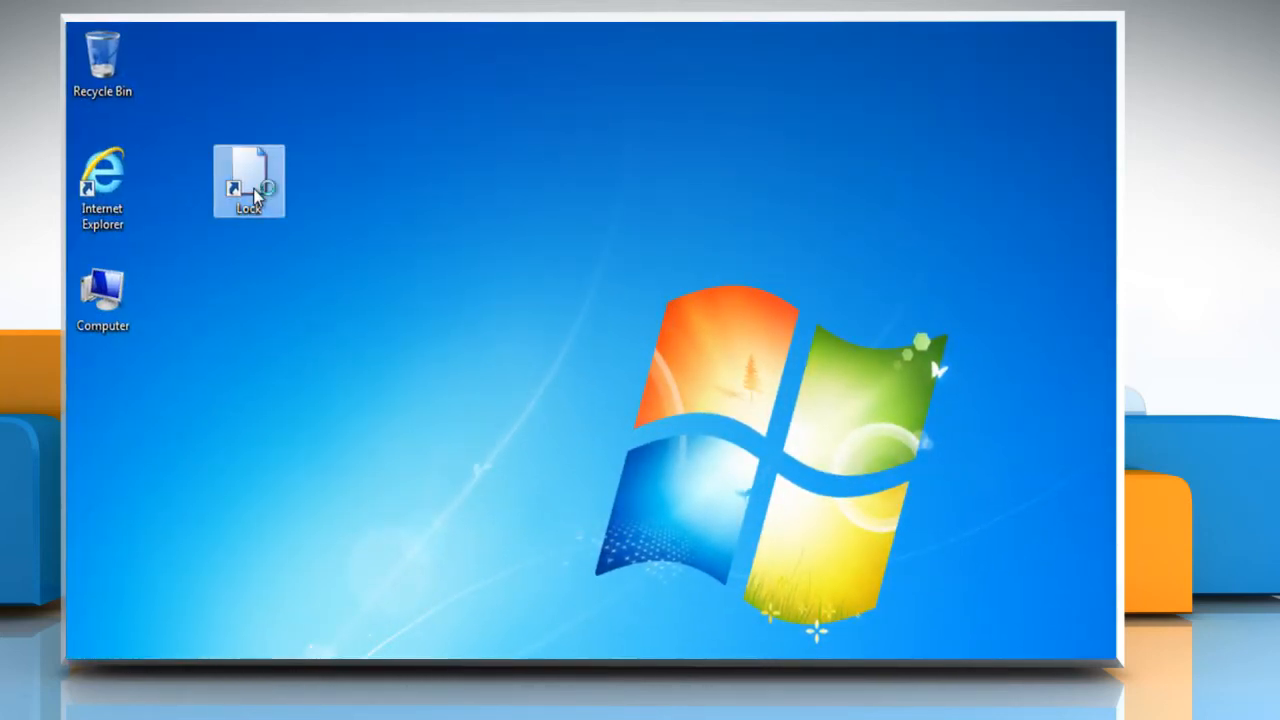
double_click(248, 180)
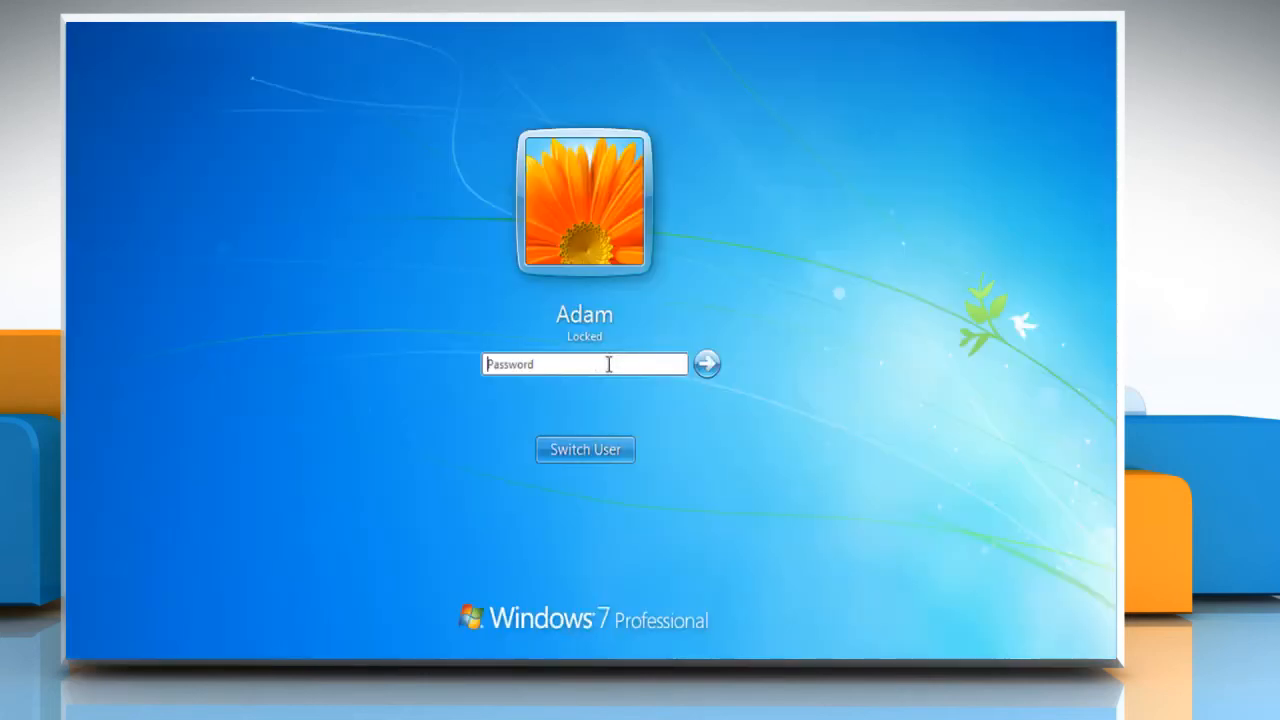